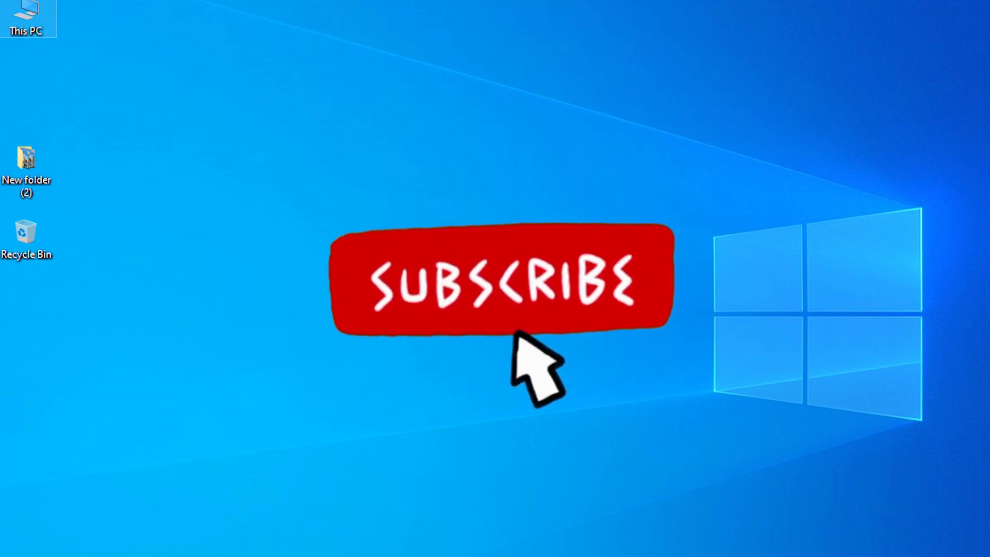
Step: Browse Dichvusocks.us socks proxies filtered to United States California, then bring up Firefox's menu
{"action": "left_click", "coordinate": [499, 284]}
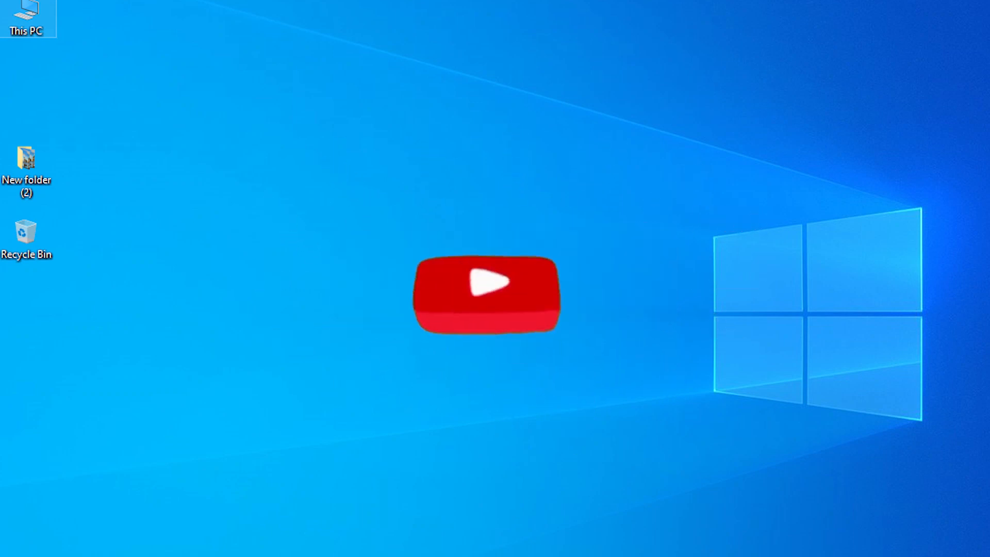
{"action": "right_click", "coordinate": [647, 76]}
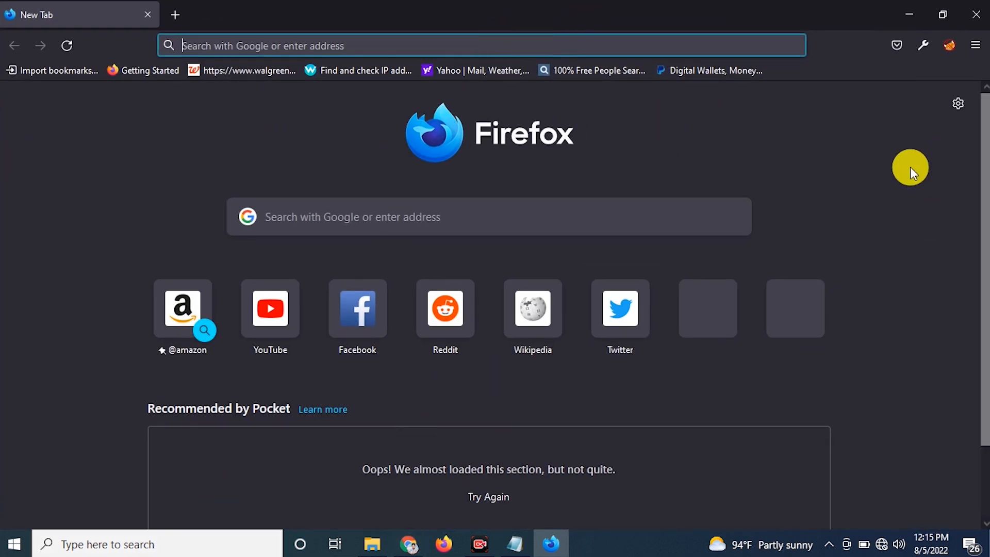
{"action": "mouse_move", "coordinate": [414, 543]}
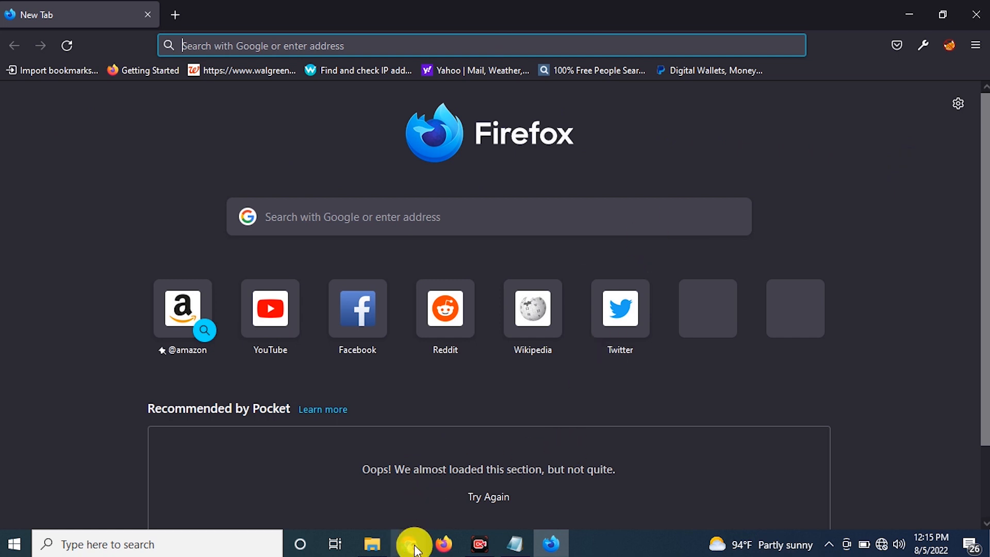
{"action": "left_click", "coordinate": [409, 543]}
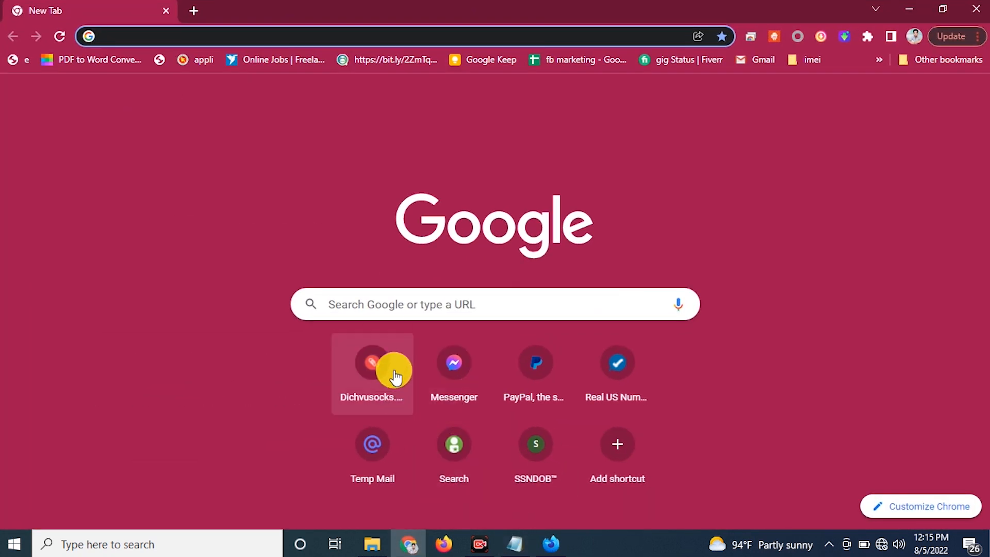
{"action": "left_click", "coordinate": [371, 363]}
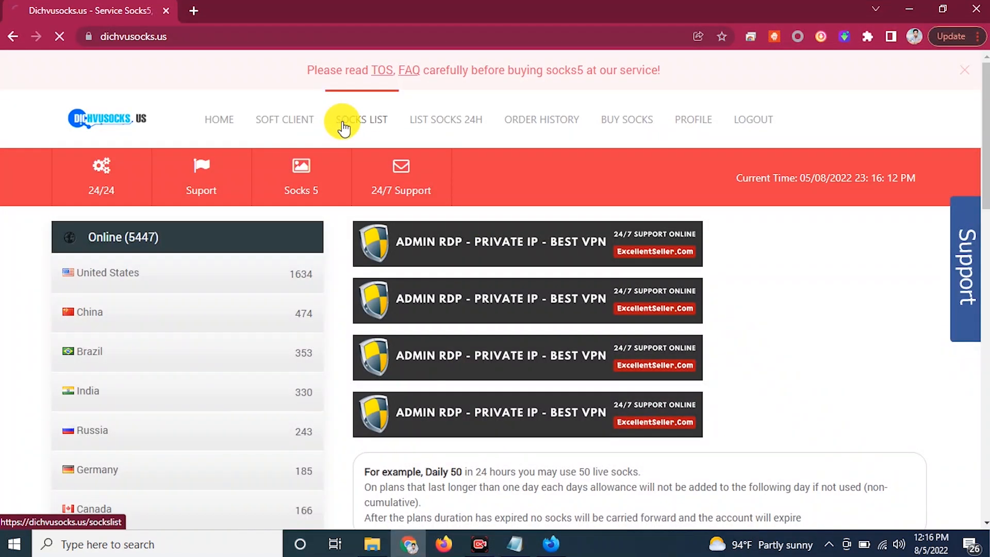
{"action": "left_click", "coordinate": [361, 119]}
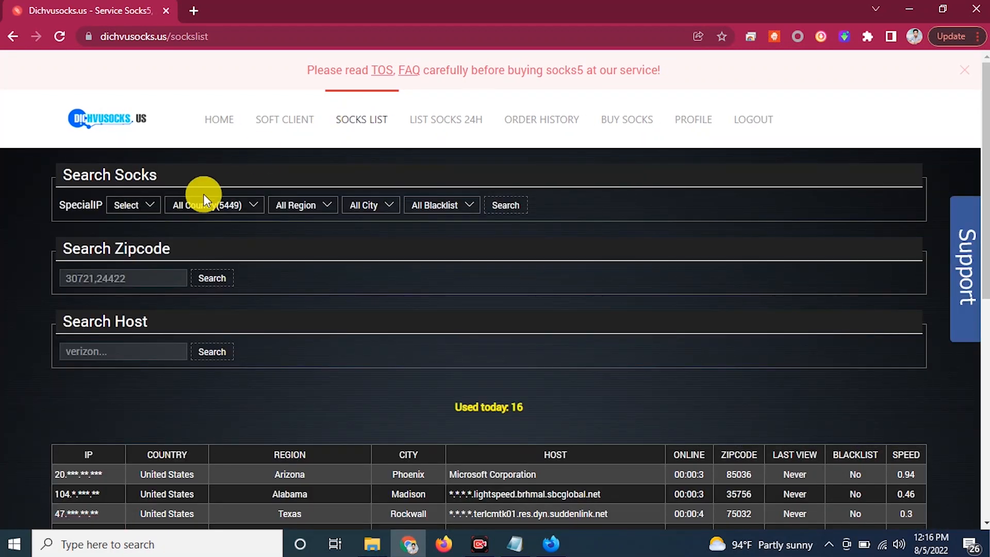
{"action": "left_click", "coordinate": [214, 205]}
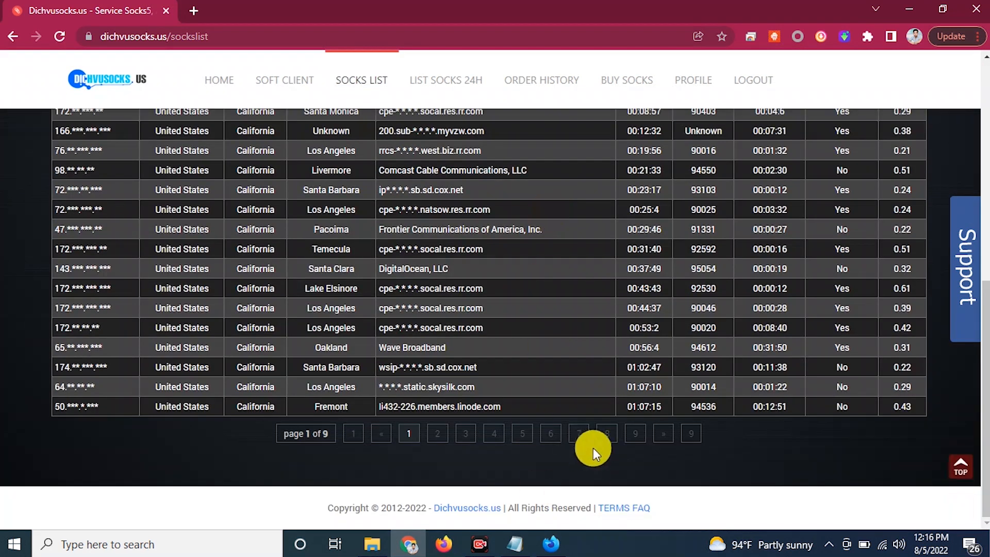
{"action": "left_click", "coordinate": [577, 433]}
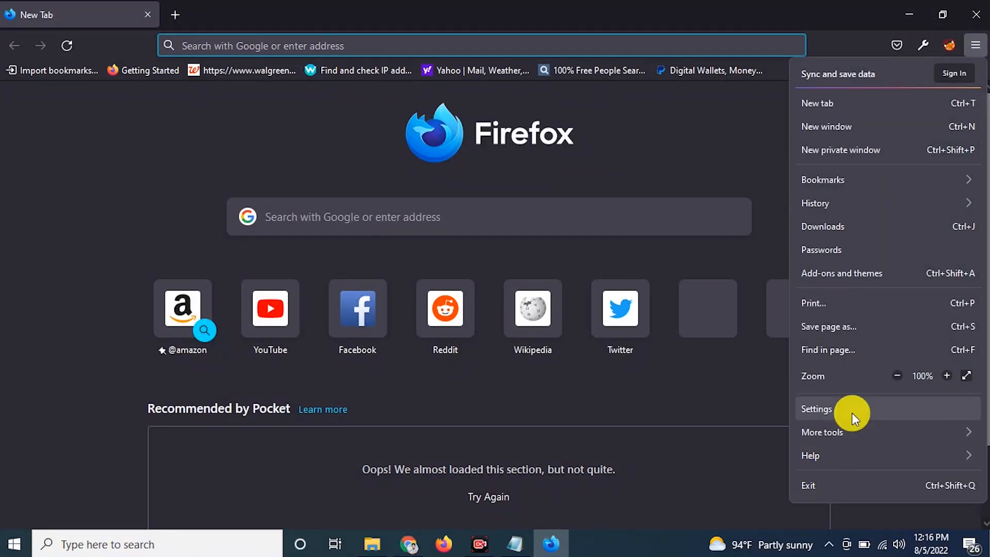
Step: Configure Firefox with a manual SOCKS v5 proxy at 37.221.193.221, port 30166
{"action": "left_click", "coordinate": [815, 408]}
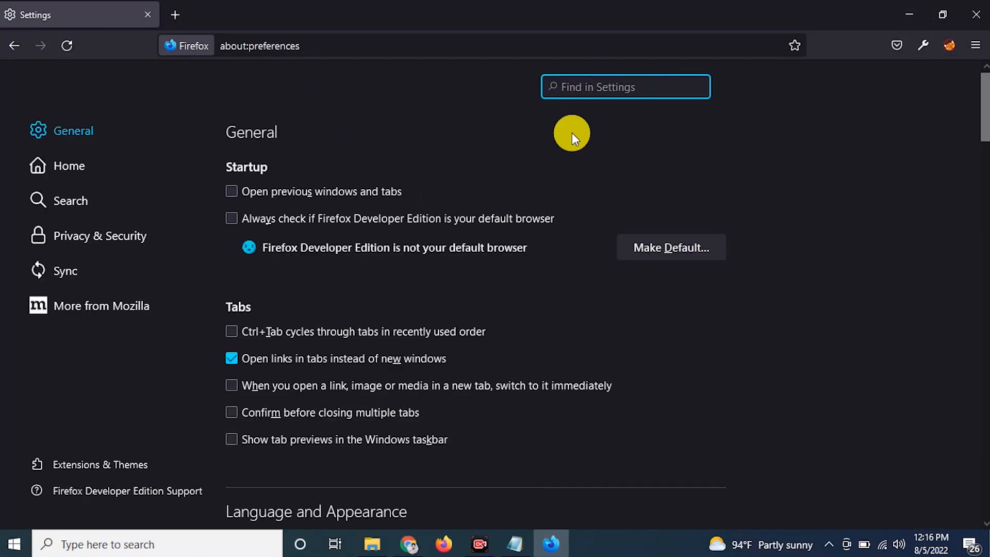
{"action": "type", "text": "proxy"}
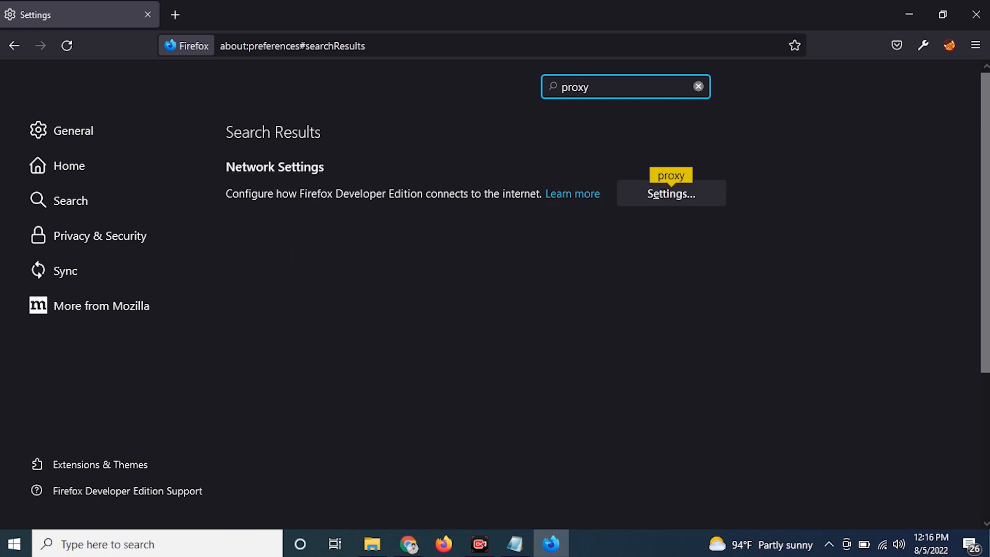
{"action": "left_click", "coordinate": [670, 193]}
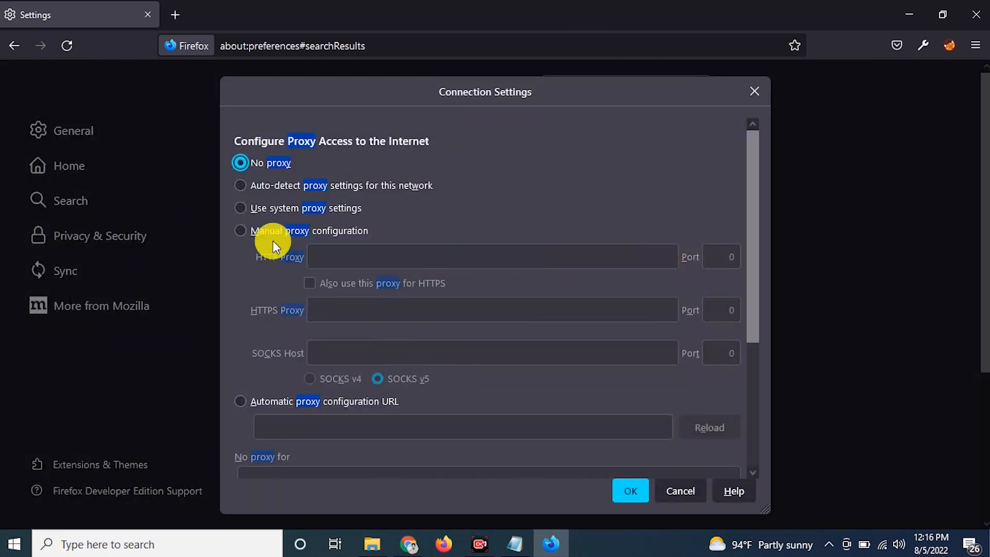
{"action": "type", "text": "37.221.193.221:30166"}
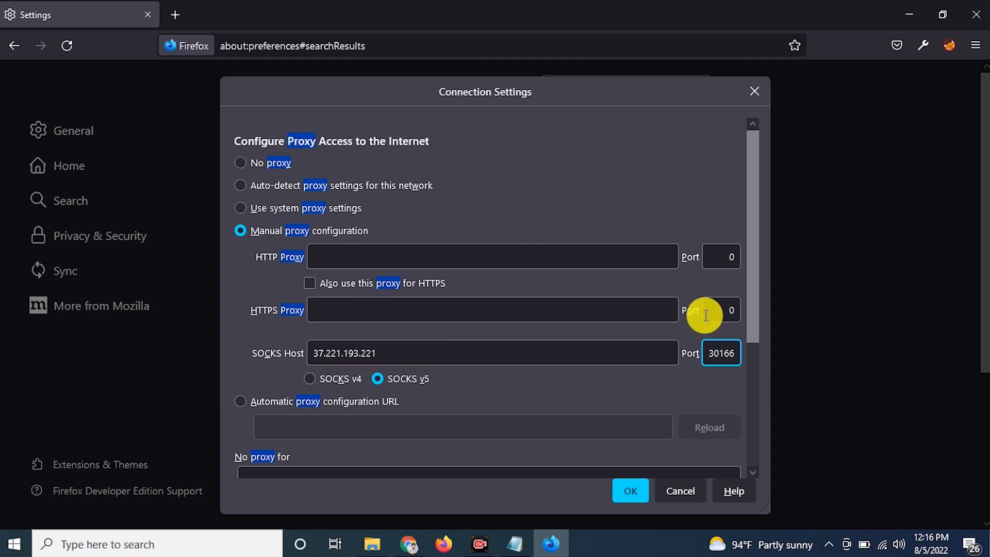
{"action": "scroll", "scroll_direction": "down", "scroll_amount": 3}
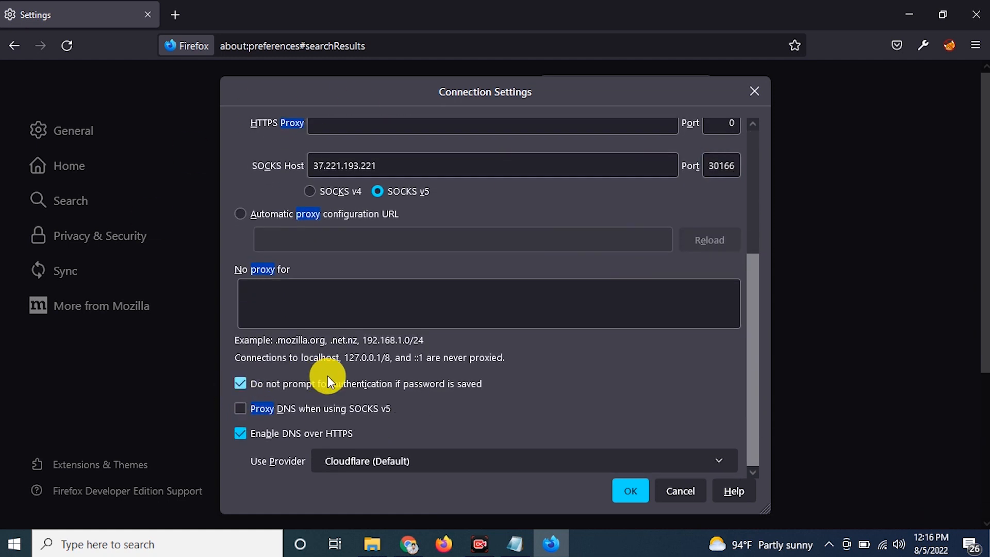
{"action": "left_click", "coordinate": [629, 490]}
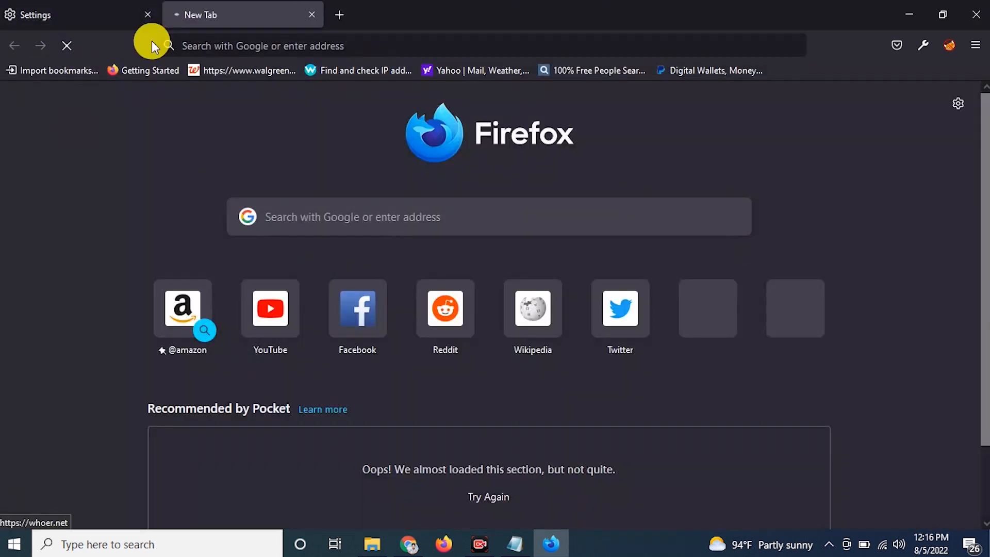
Step: Load whoer.net to confirm a United States IP with no proxy detected
{"action": "left_click", "coordinate": [366, 46]}
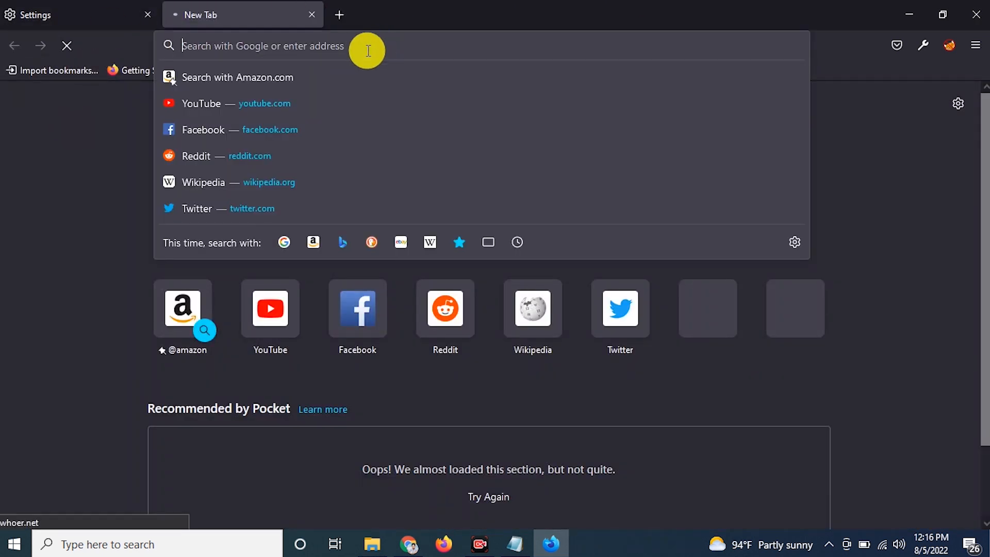
{"action": "type", "text": "whoer.net"}
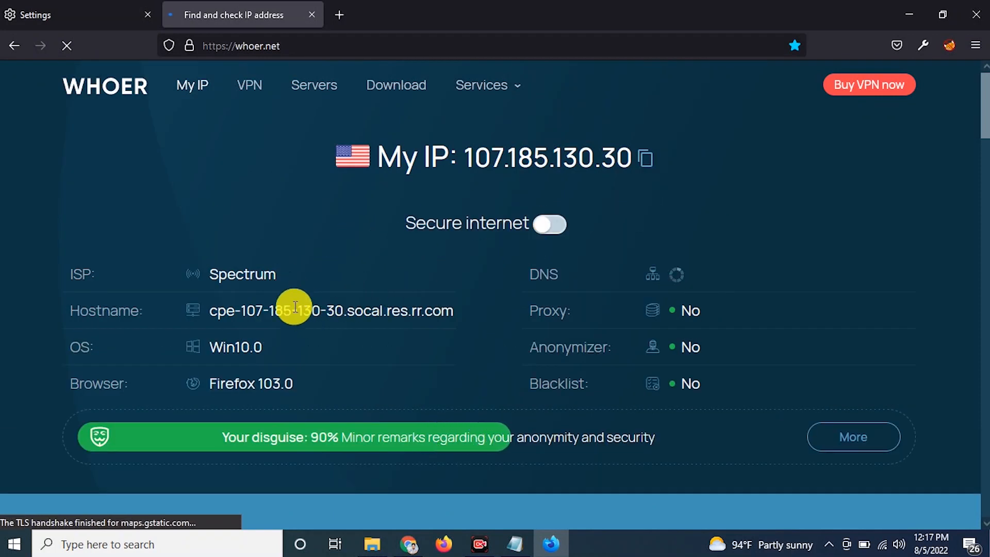
{"action": "scroll", "scroll_direction": "down", "scroll_amount": 3}
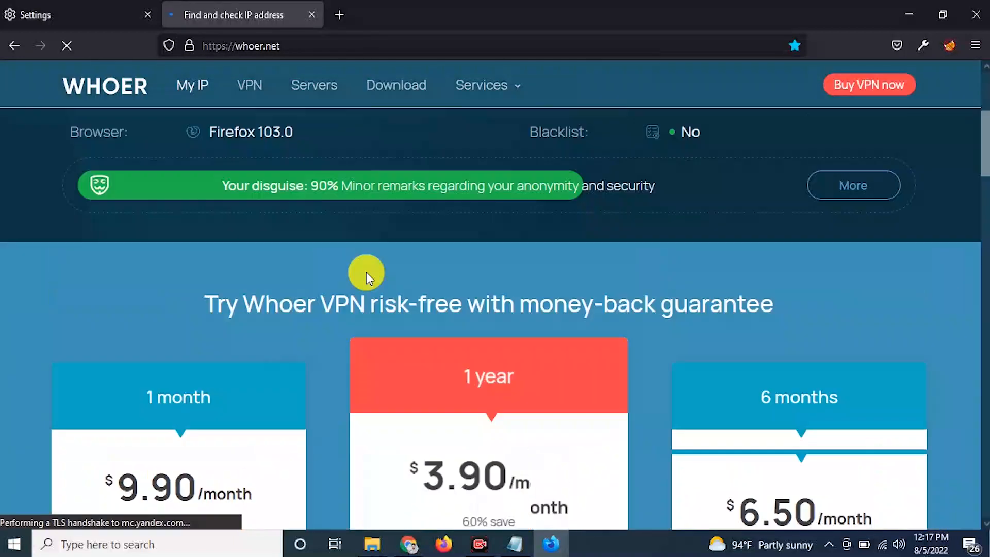
{"action": "left_click", "coordinate": [339, 15]}
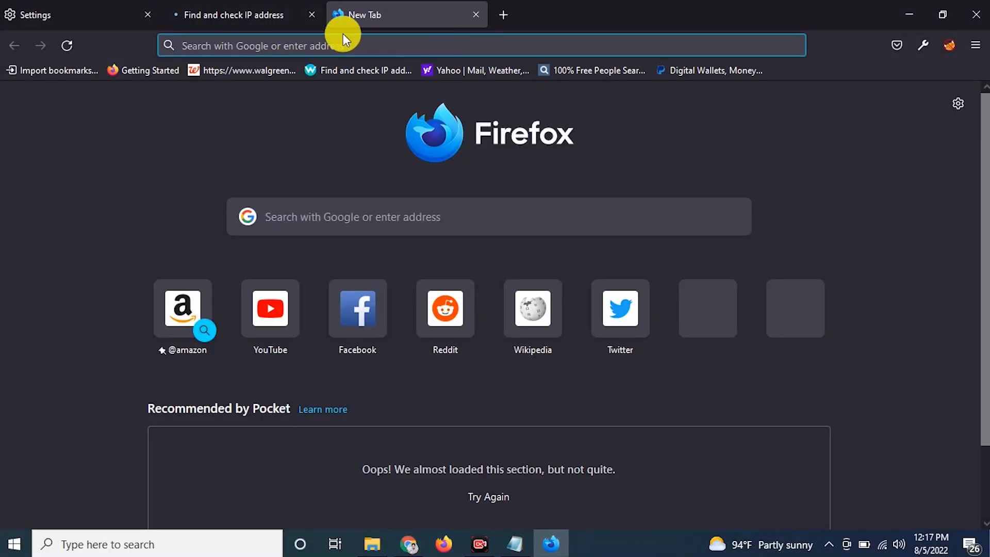
{"action": "type", "text": "c"}
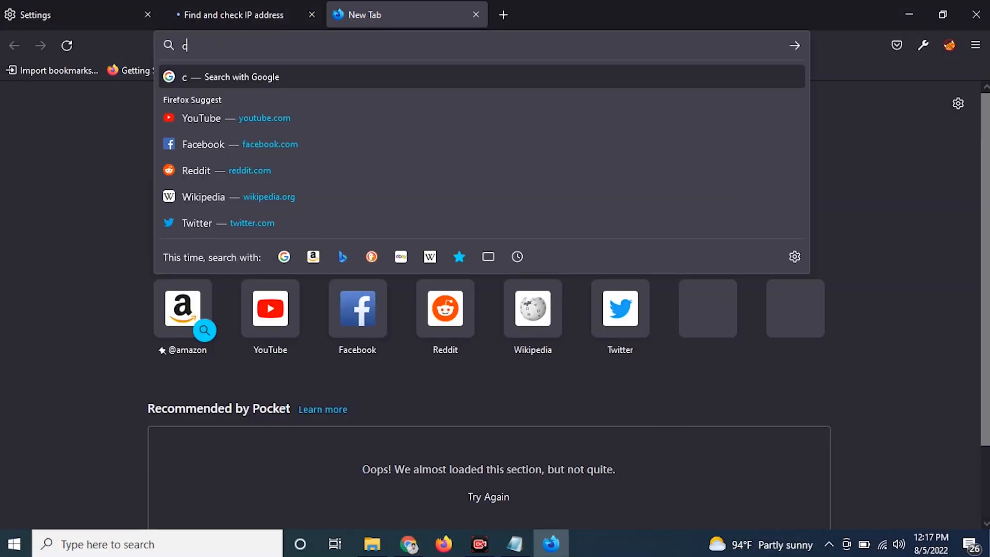
{"action": "type", "text": "ash.app"}
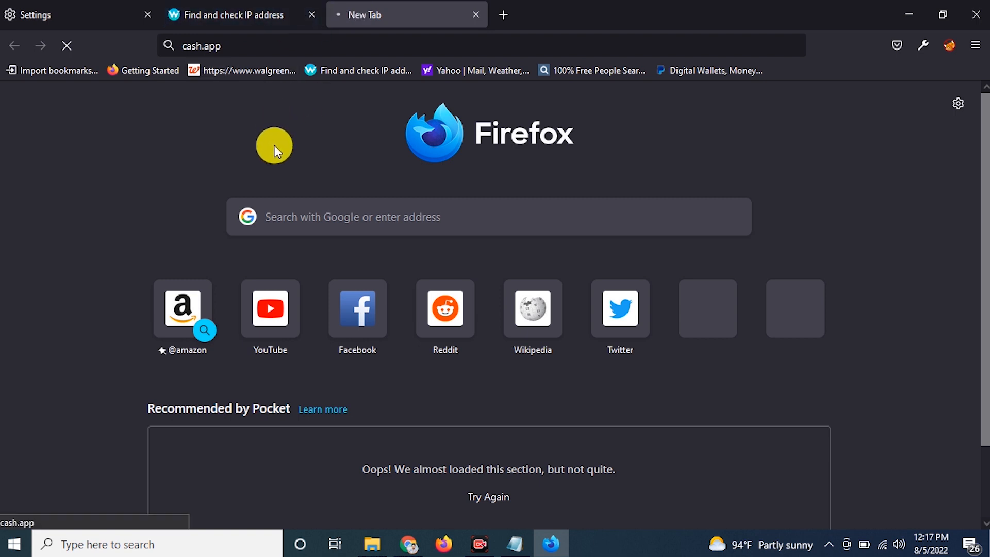
{"action": "mouse_move", "coordinate": [266, 137]}
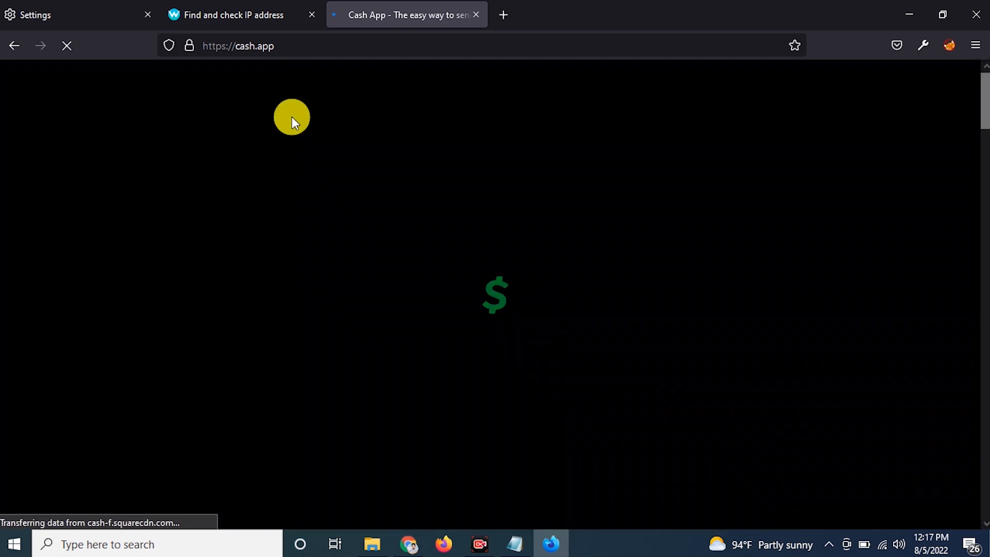
{"action": "mouse_move", "coordinate": [291, 96]}
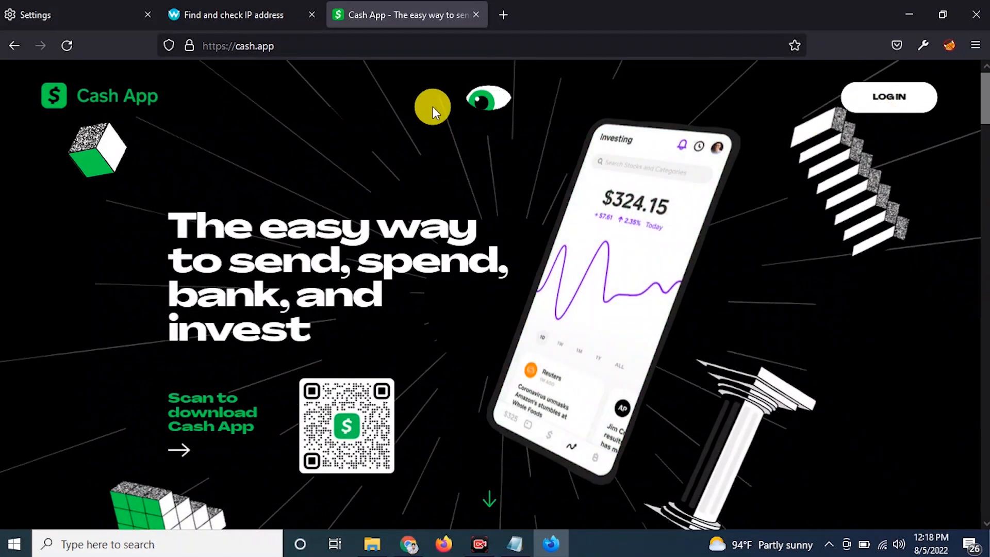
{"action": "left_click", "coordinate": [888, 97]}
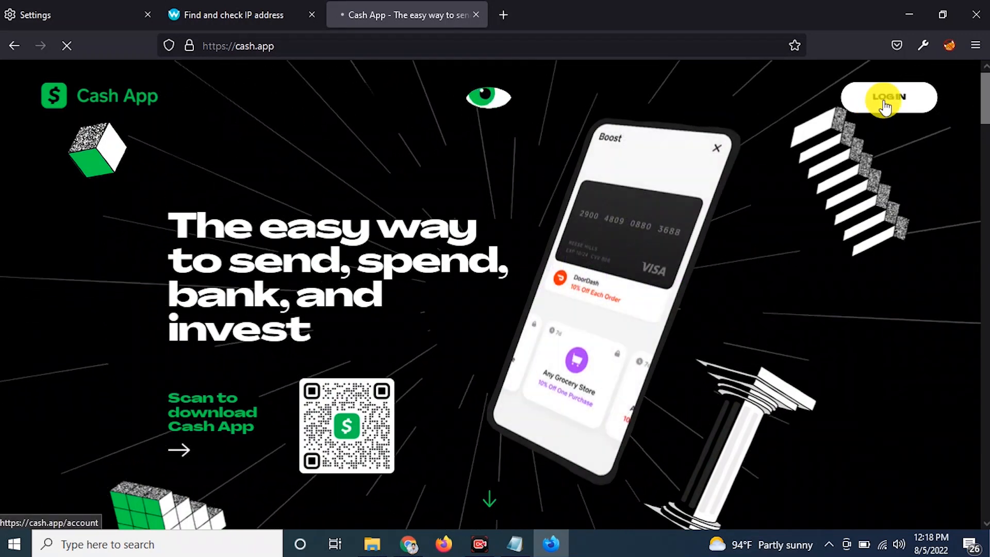
{"action": "left_click", "coordinate": [887, 97]}
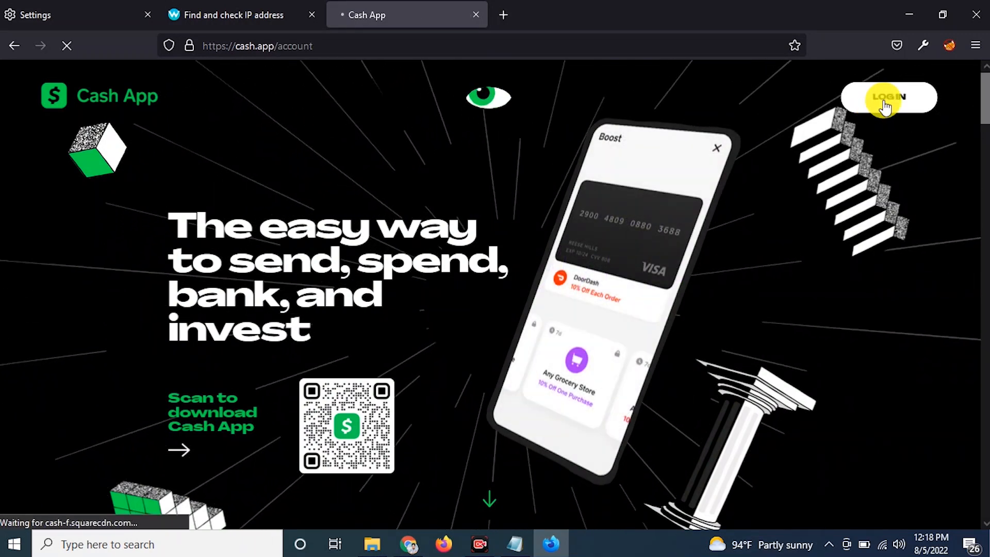
{"action": "left_click", "coordinate": [888, 96]}
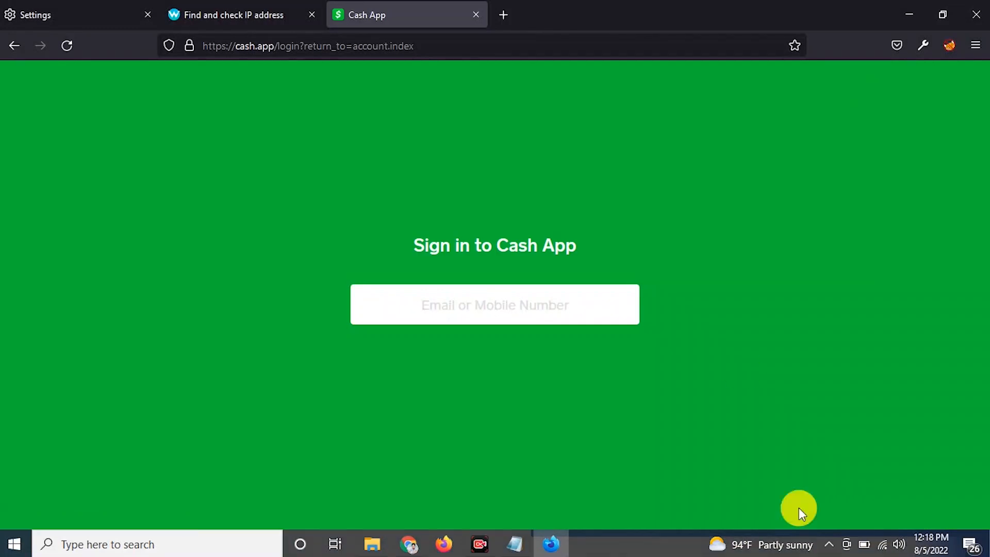
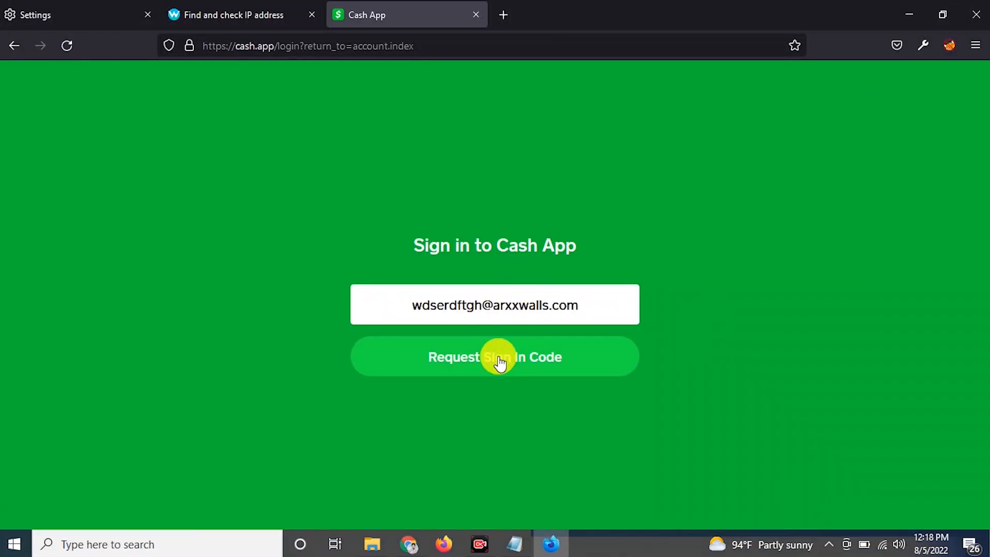
{"action": "left_click", "coordinate": [494, 357]}
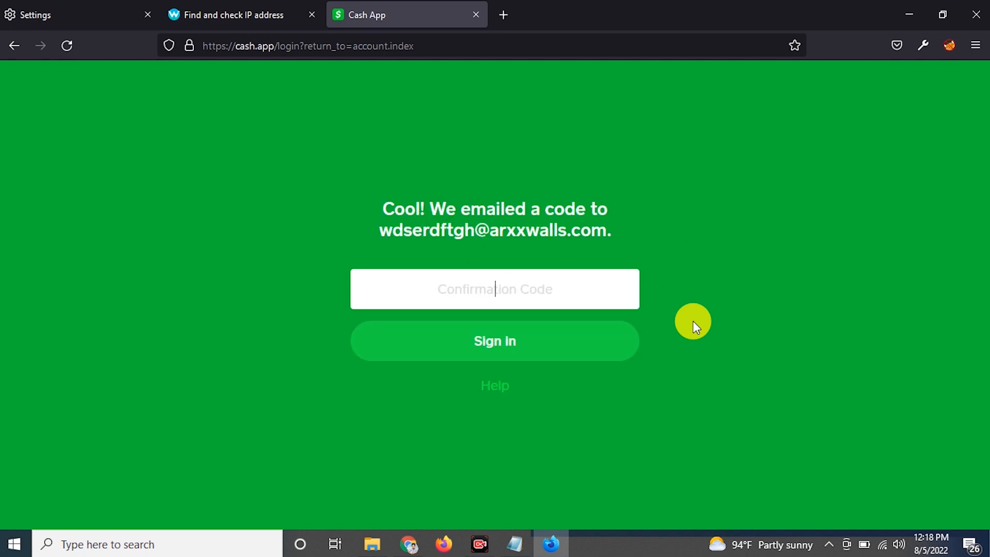
{"action": "mouse_move", "coordinate": [585, 440]}
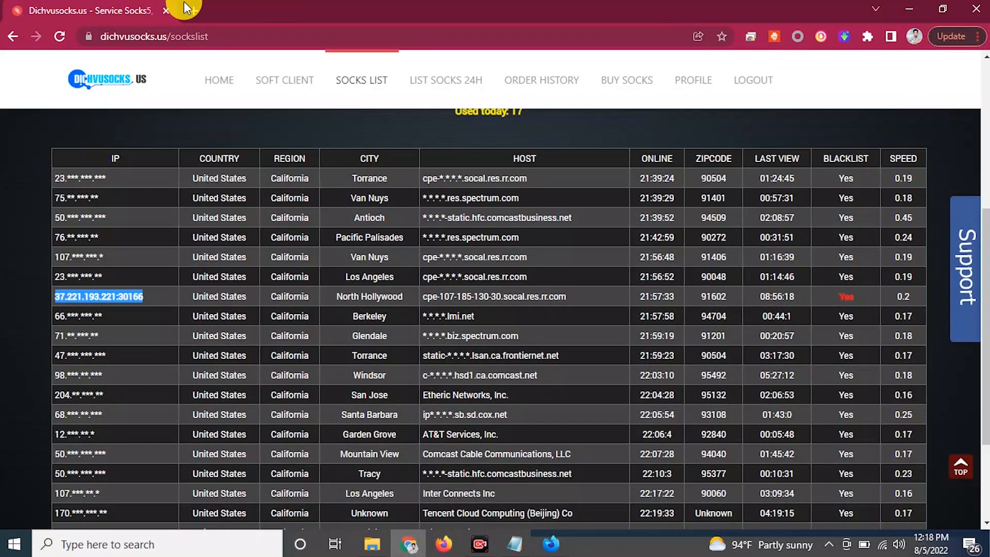
{"action": "left_click", "coordinate": [367, 11]}
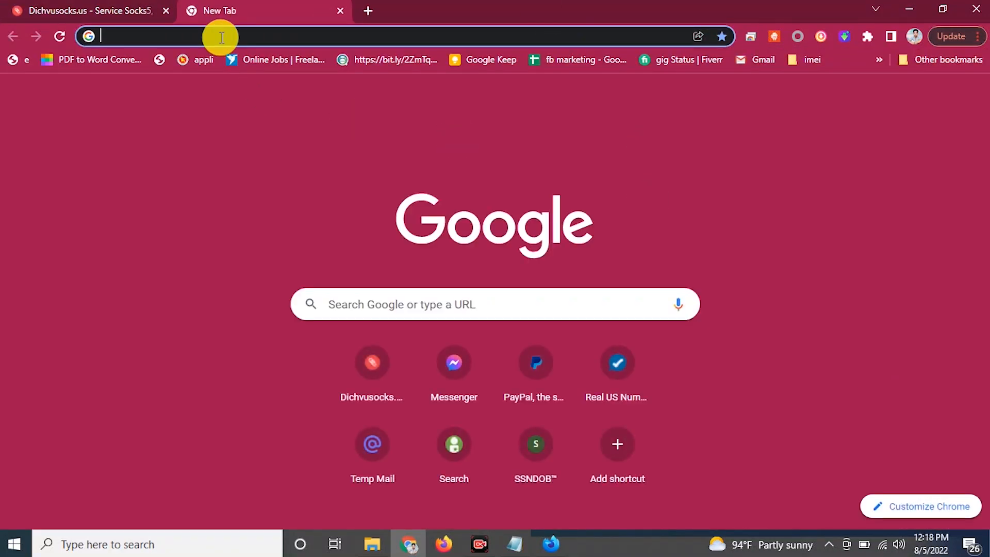
{"action": "type", "text": "mail.tm/en/"}
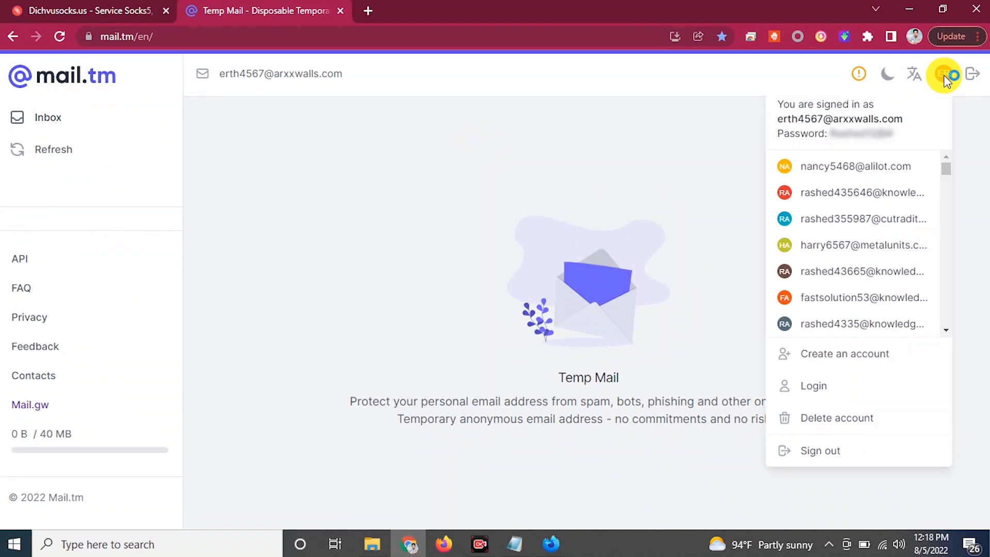
{"action": "left_click", "coordinate": [813, 386]}
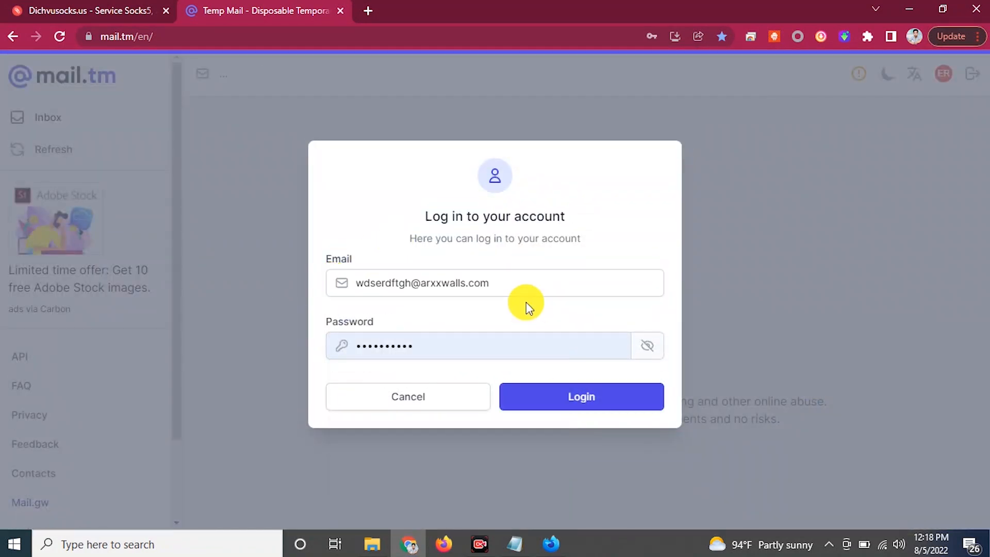
{"action": "left_click", "coordinate": [579, 397]}
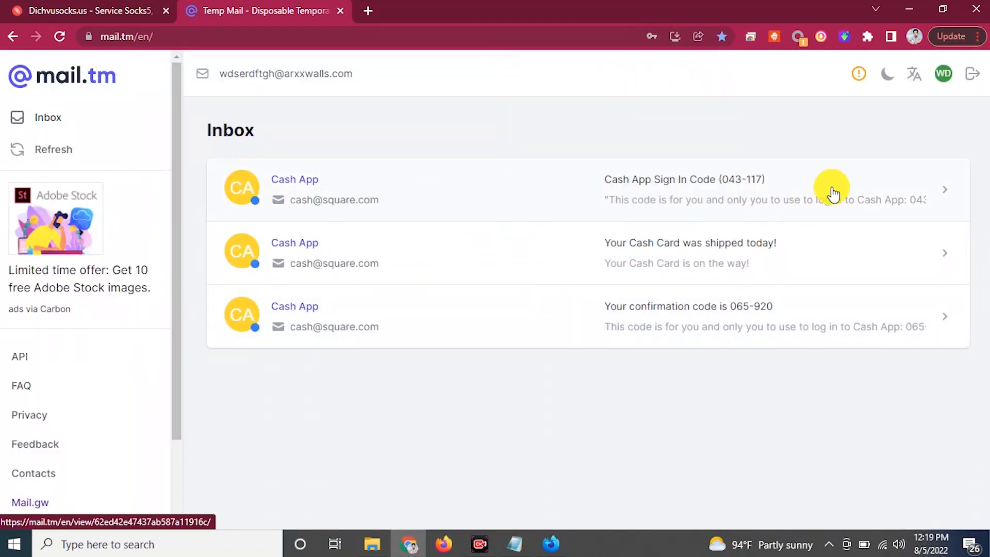
{"action": "mouse_move", "coordinate": [720, 204]}
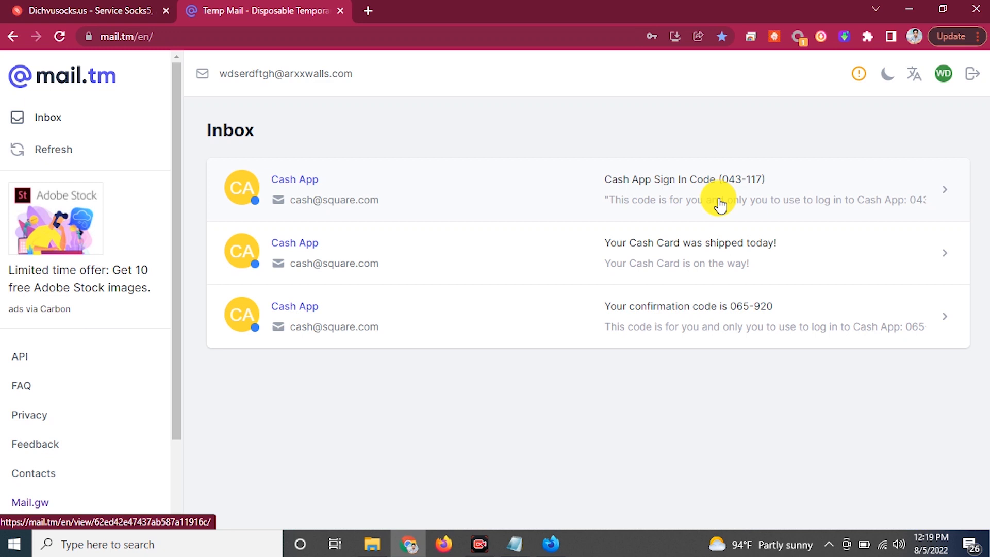
{"action": "left_click", "coordinate": [681, 189]}
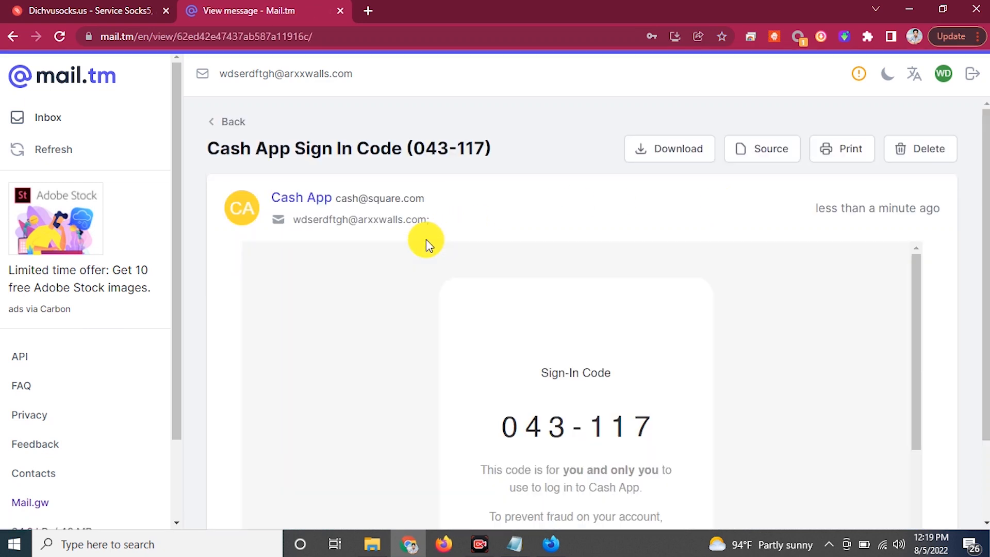
{"action": "scroll", "scroll_direction": "down", "scroll_amount": 3}
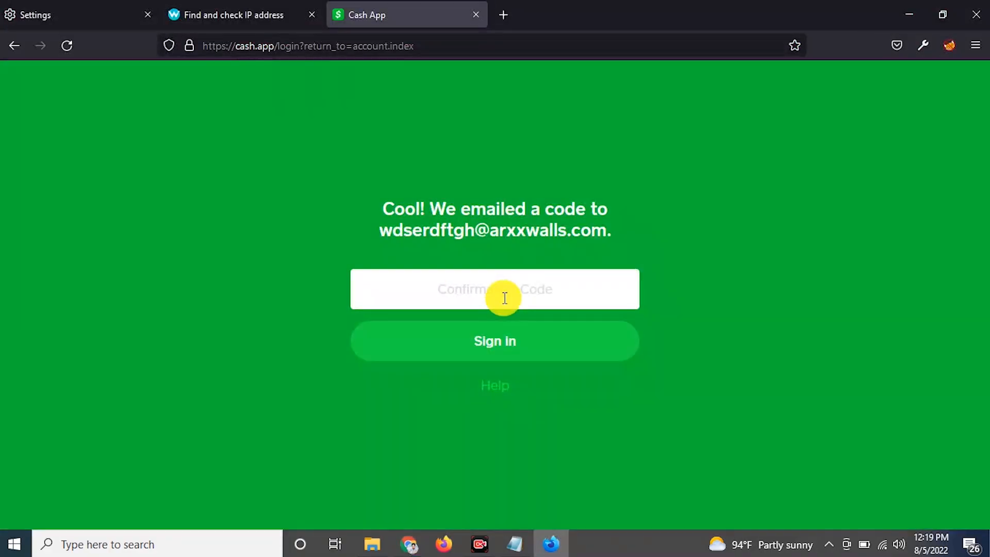
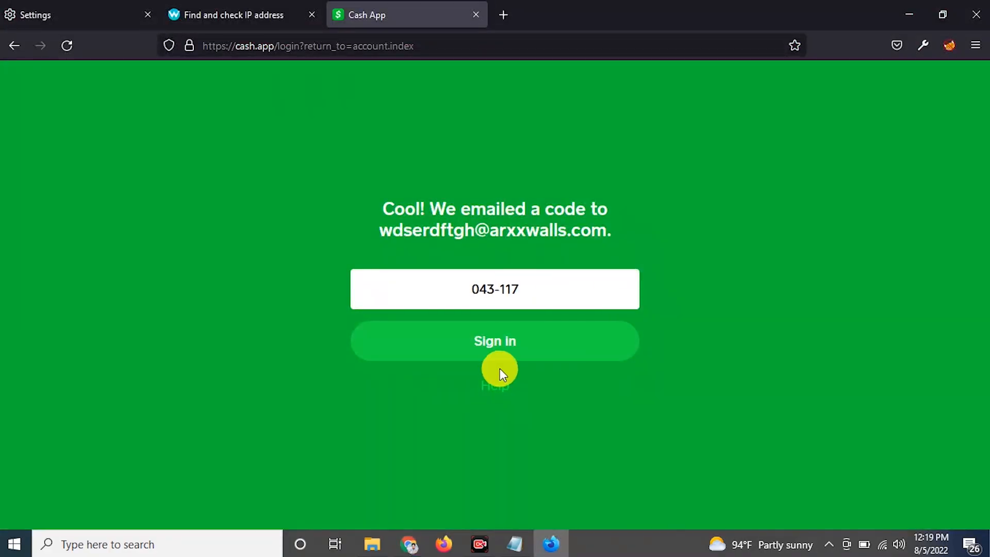
{"action": "left_click", "coordinate": [495, 341]}
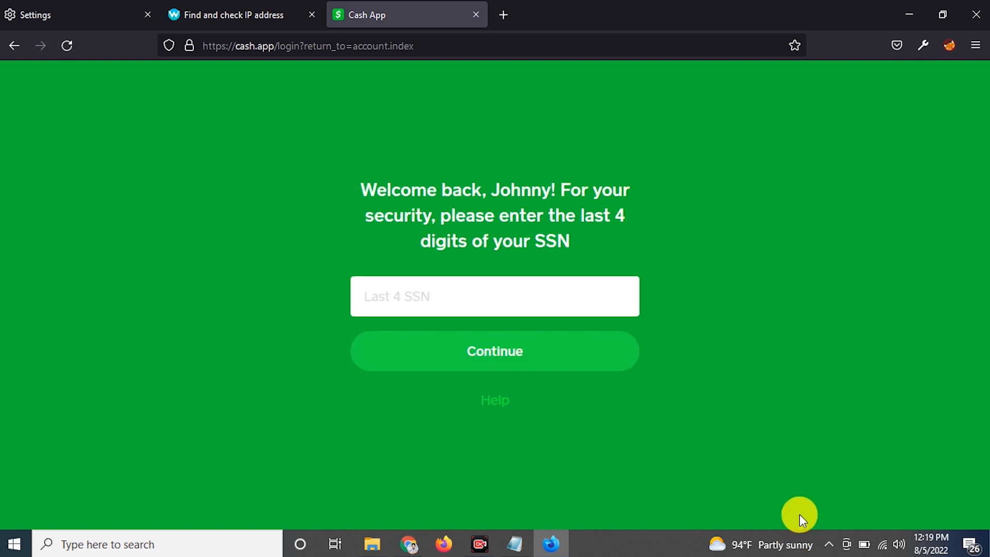
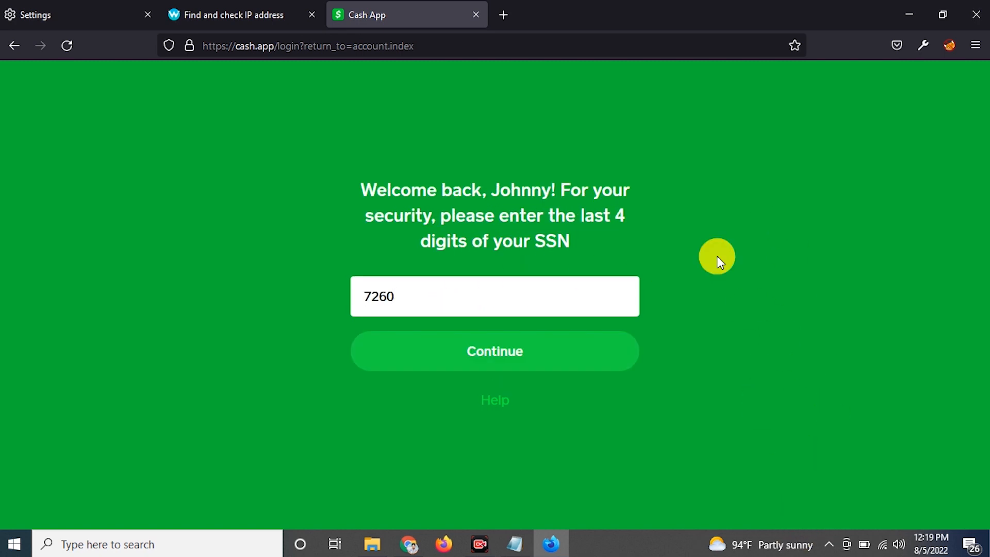
{"action": "left_click", "coordinate": [495, 351]}
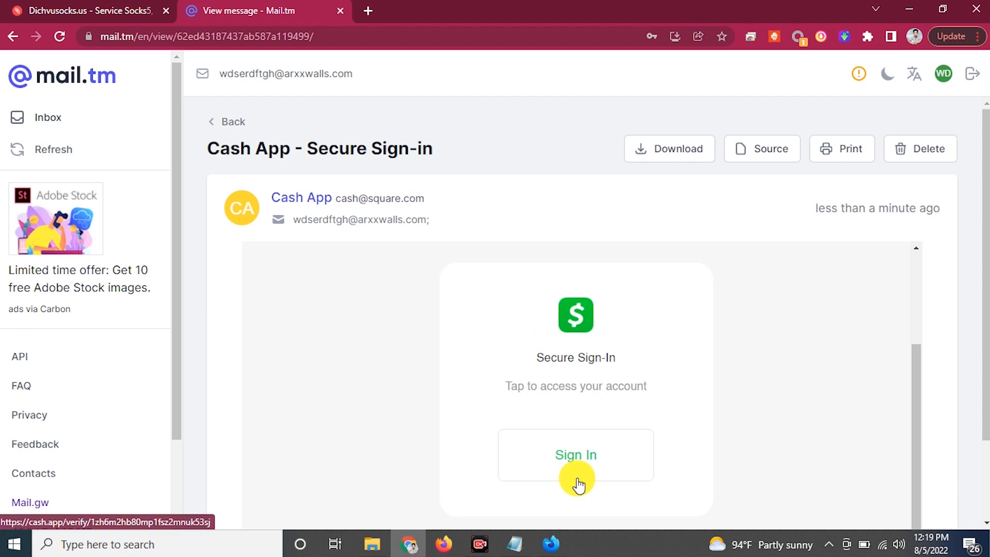
{"action": "mouse_move", "coordinate": [542, 542]}
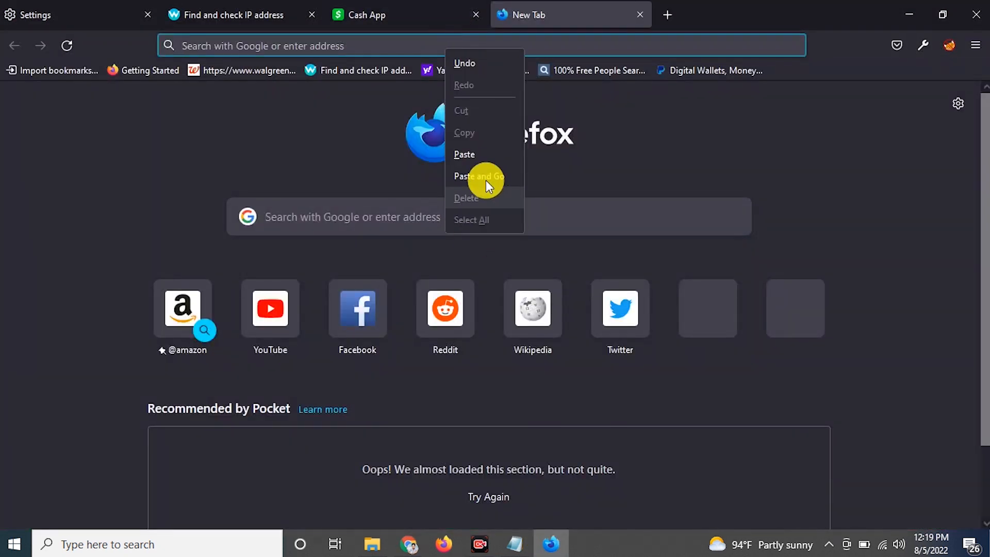
Step: Open the copied Secure Sign-in link to load the Cash App Activity page
{"action": "left_click", "coordinate": [479, 177]}
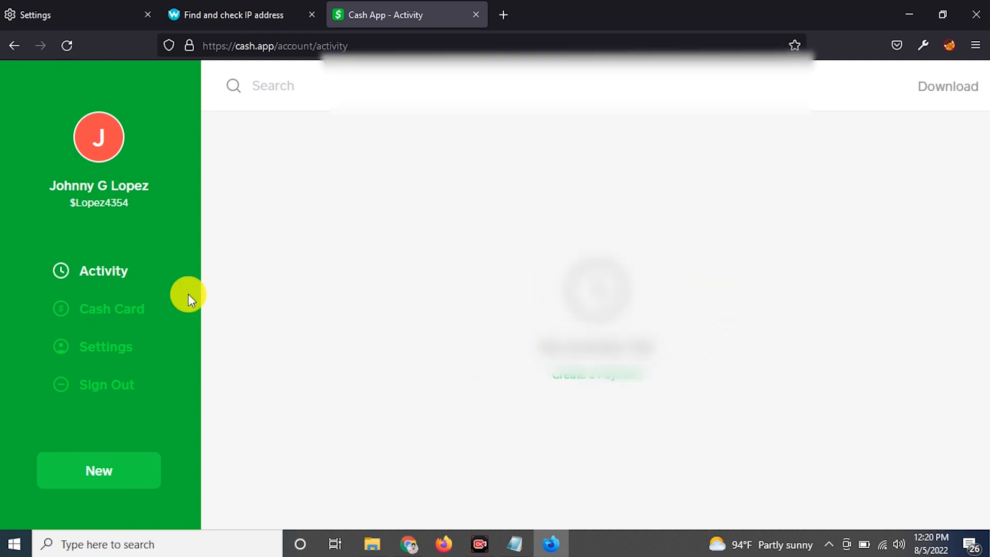
{"action": "mouse_move", "coordinate": [126, 313]}
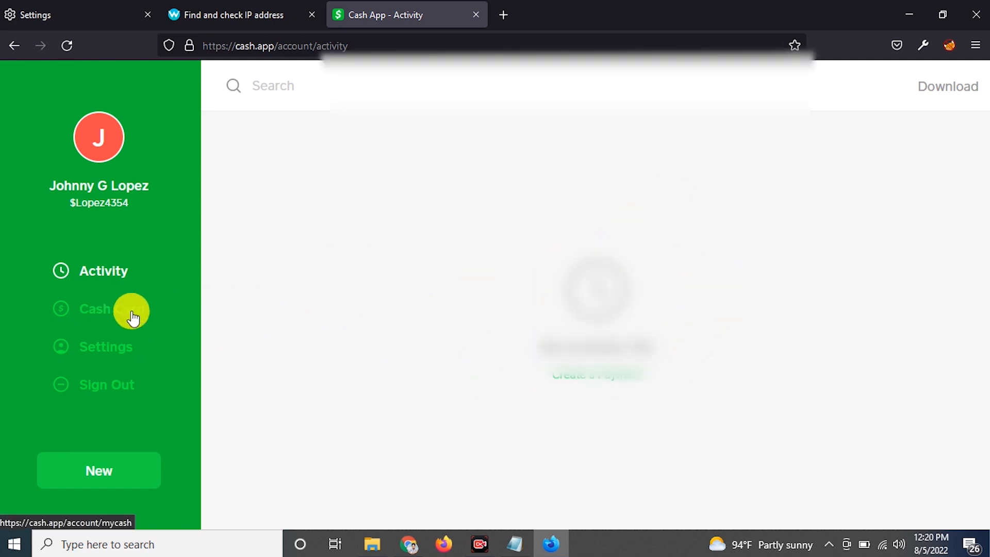
Step: Scroll through the Cash Card, Direct Deposit and Cash Limits sections, then start a new payment
{"action": "left_click", "coordinate": [116, 308]}
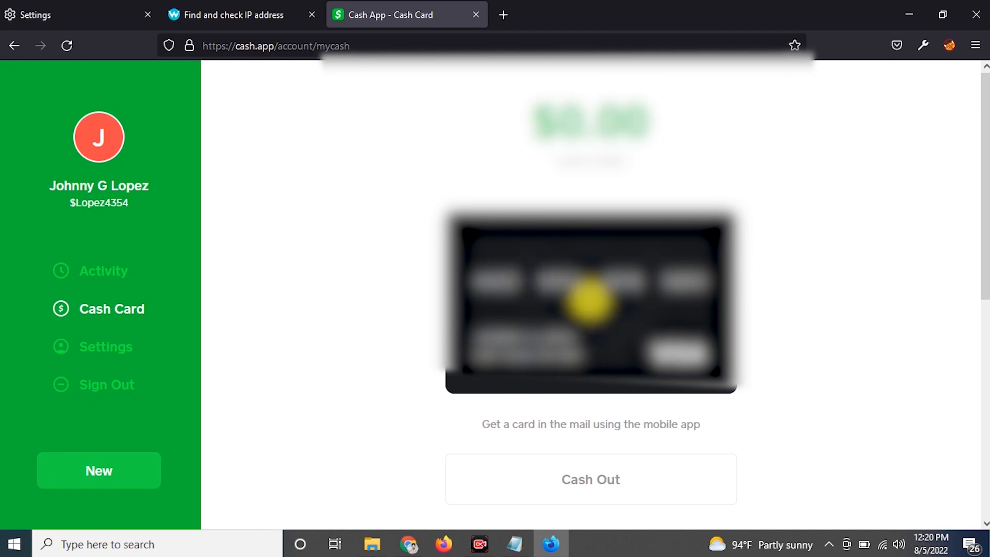
{"action": "scroll", "scroll_direction": "down", "scroll_amount": 3}
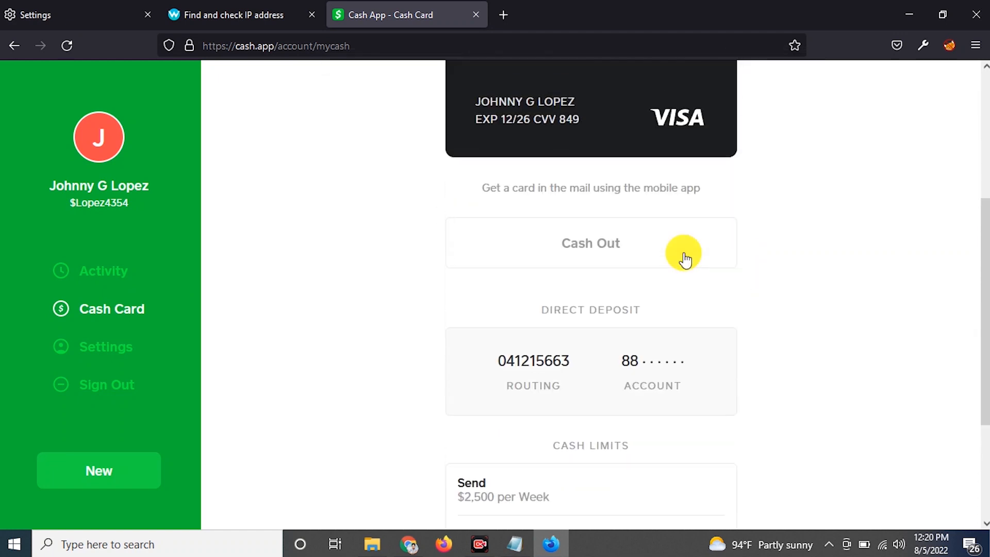
{"action": "scroll", "scroll_direction": "down", "scroll_amount": 3}
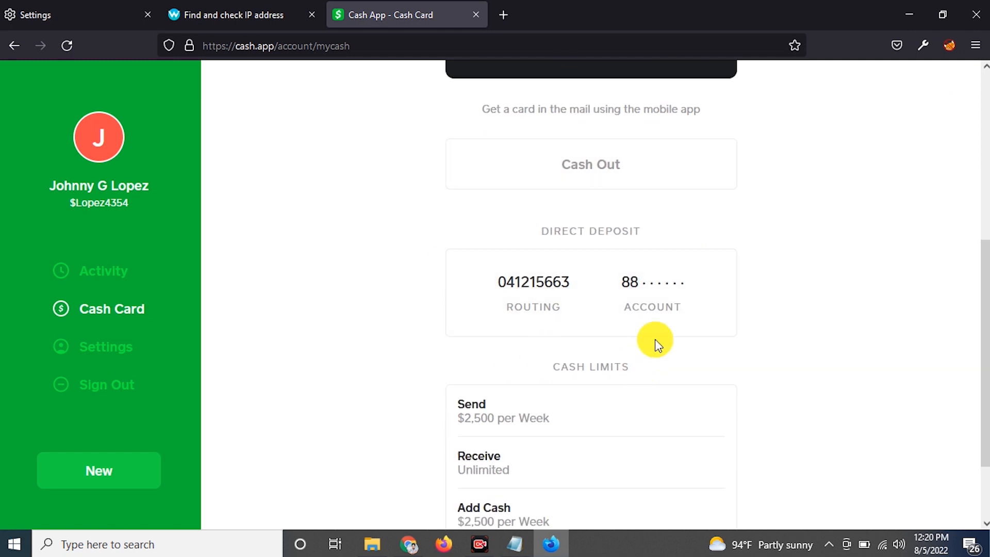
{"action": "scroll", "scroll_direction": "down", "scroll_amount": 3}
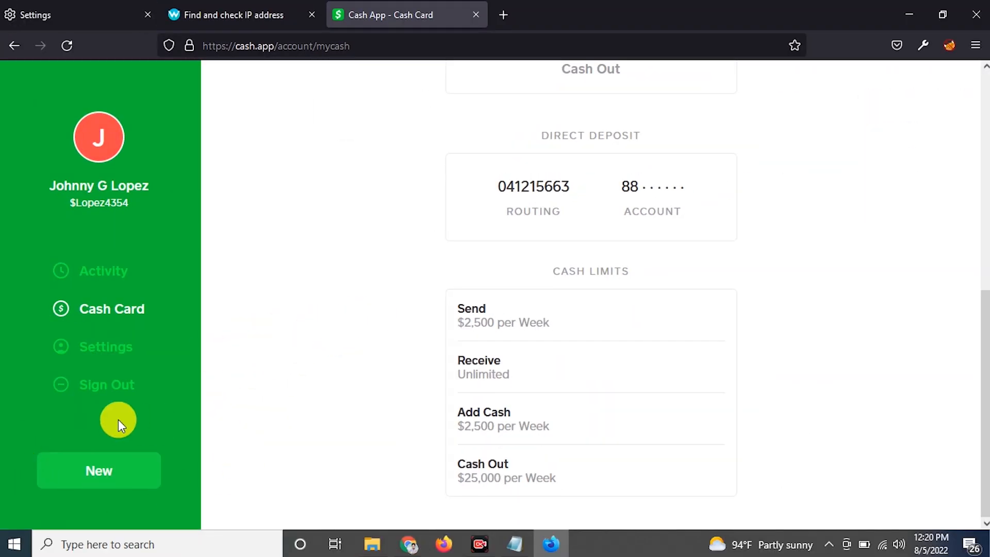
{"action": "left_click", "coordinate": [99, 470]}
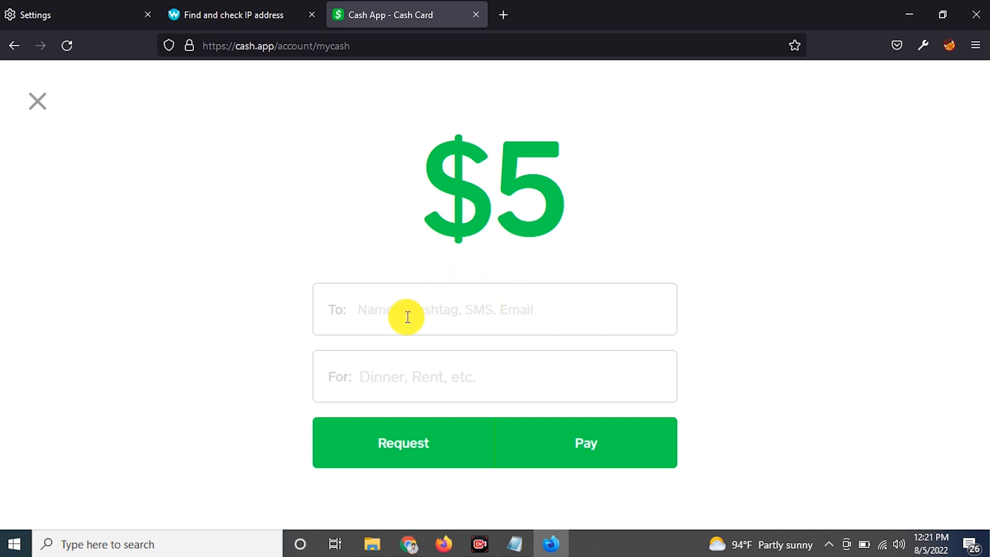
Step: Leave the $5 payment form without a recipient and close it
{"action": "left_click", "coordinate": [407, 309]}
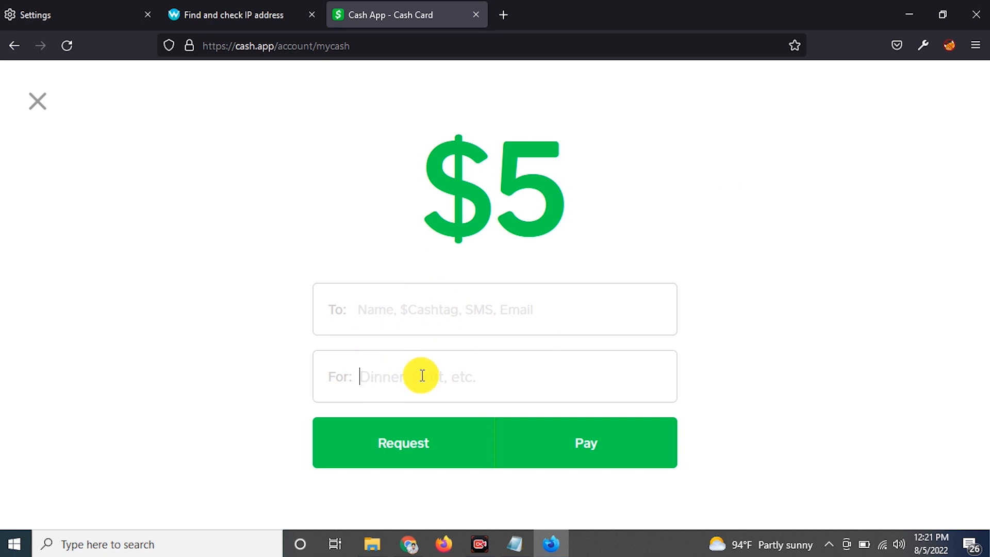
{"action": "mouse_move", "coordinate": [404, 471]}
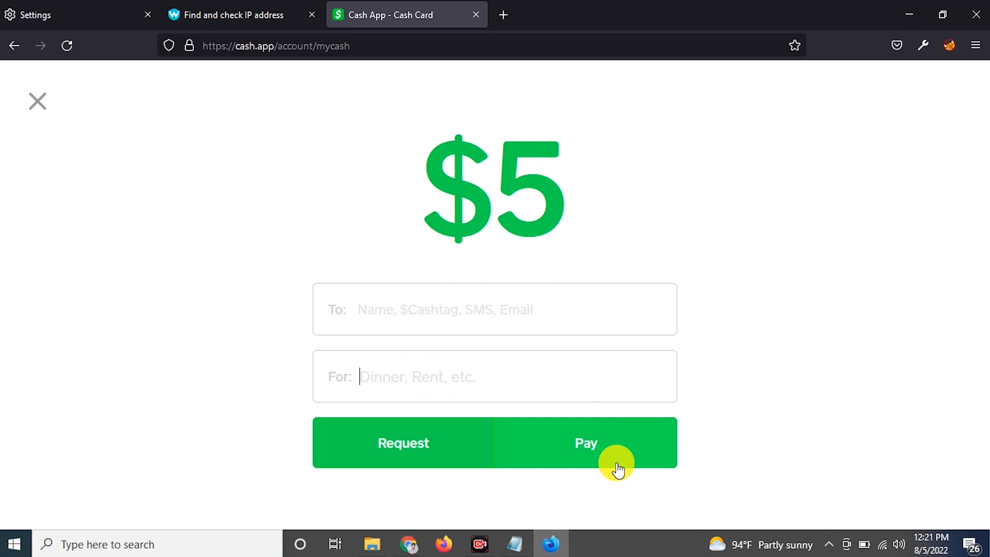
{"action": "mouse_move", "coordinate": [683, 400]}
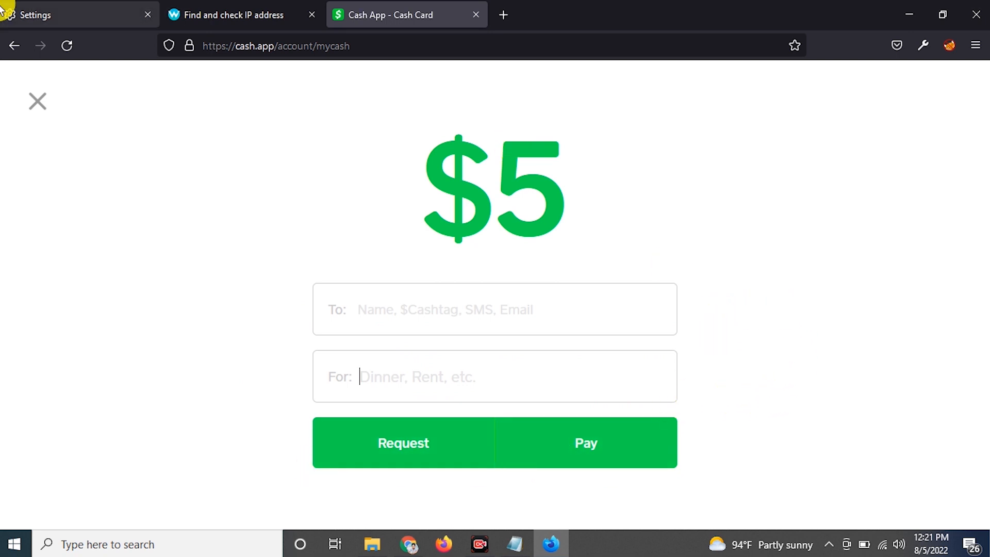
{"action": "left_click", "coordinate": [31, 117]}
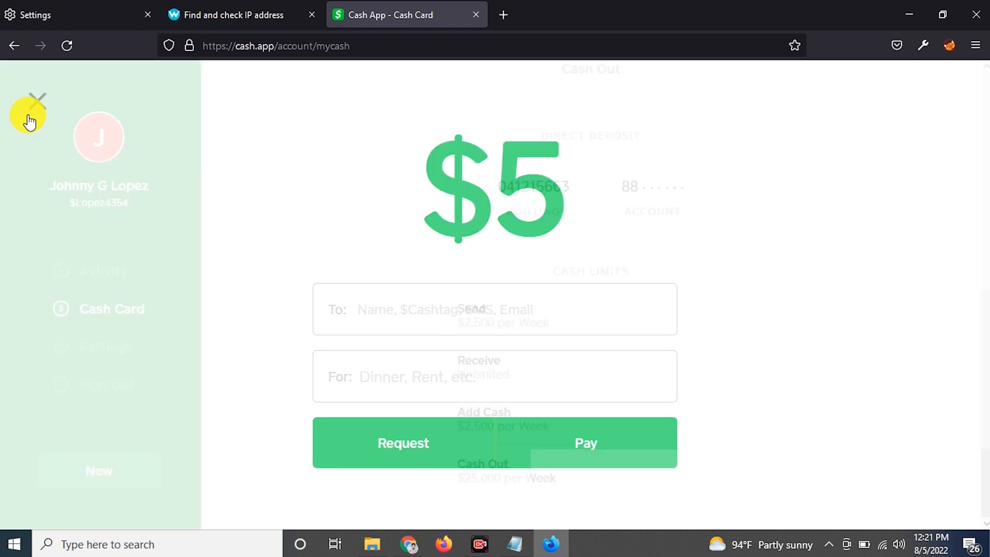